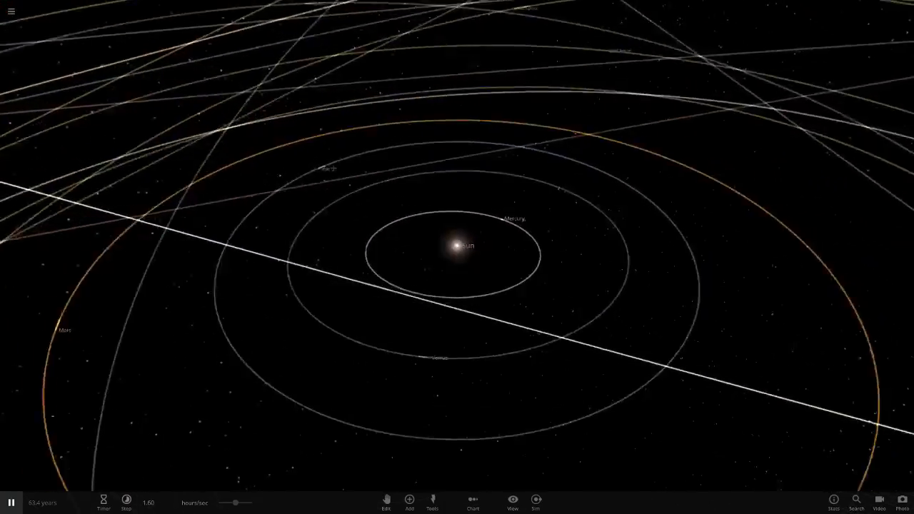
# Inspect Venus's properties, then view Jupiter's Actions list
pyautogui.click(440, 357)
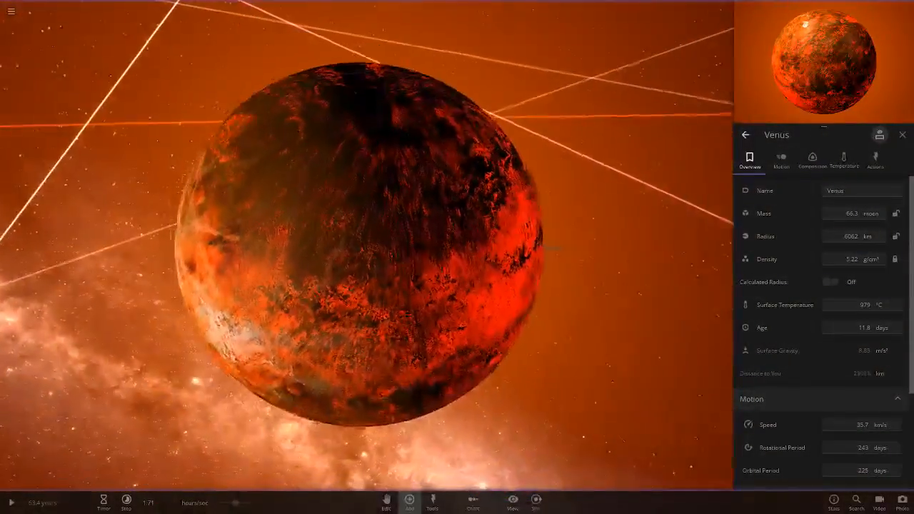
pyautogui.click(409, 501)
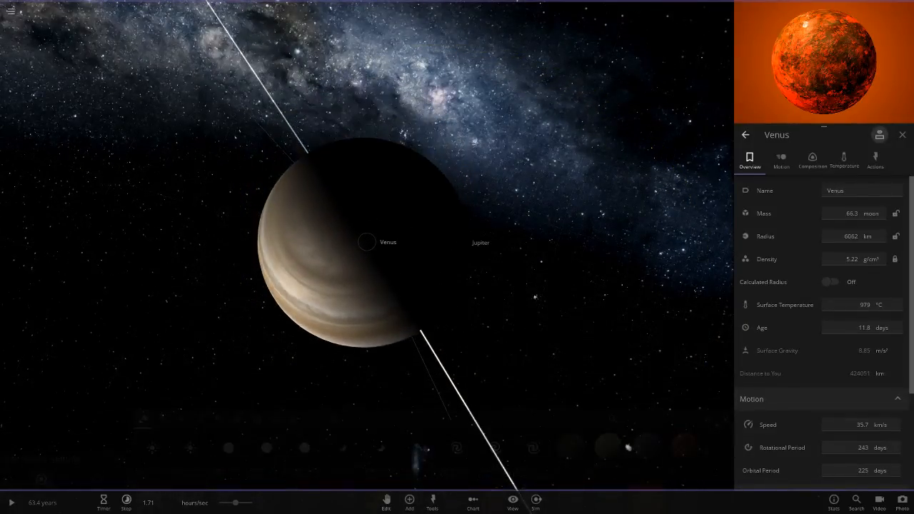
pyautogui.click(479, 242)
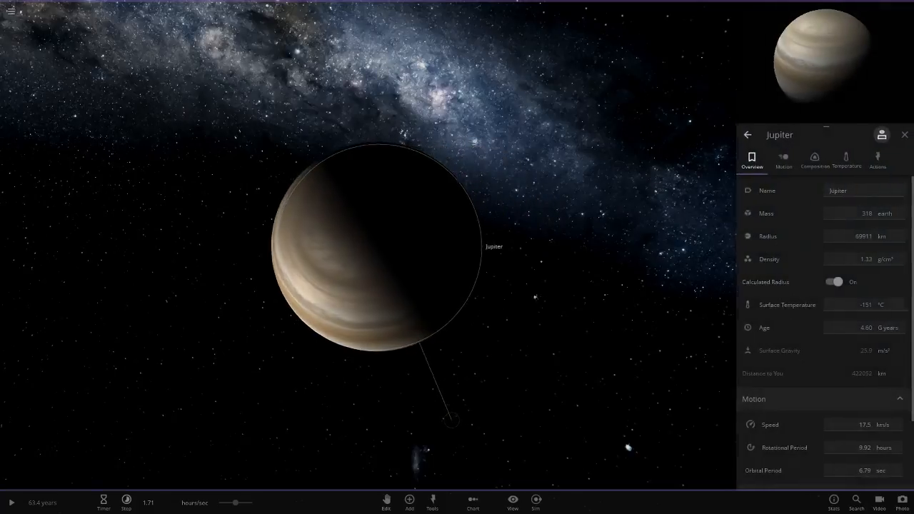
pyautogui.click(876, 158)
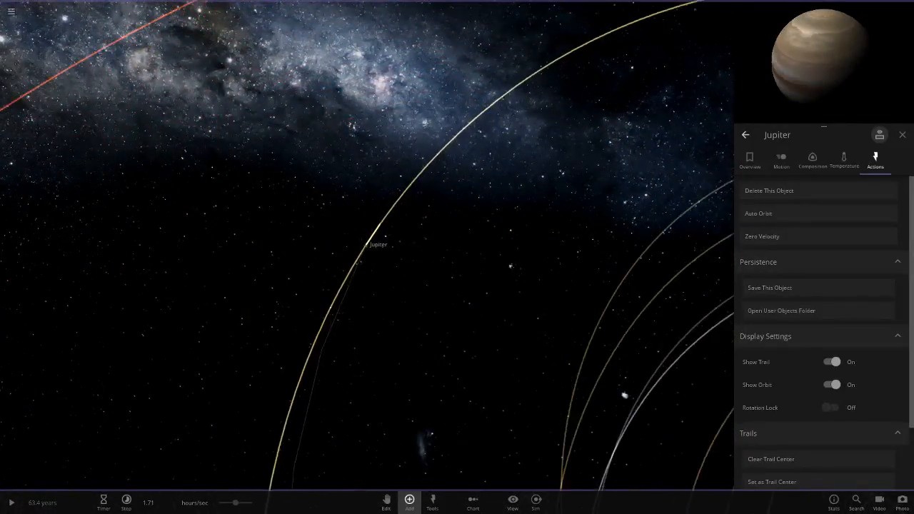
# Search the object library for 'venus' and add Venus New at Jupiter
pyautogui.click(409, 502)
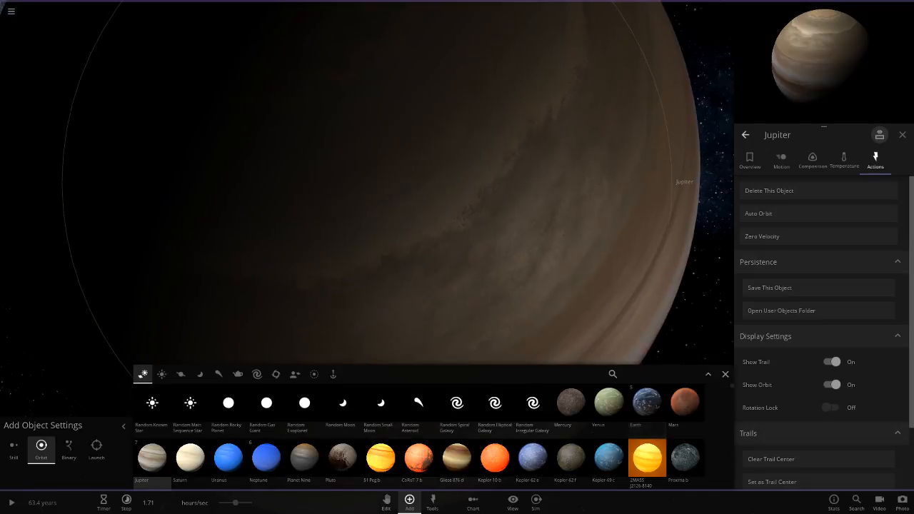
pyautogui.write('venus')
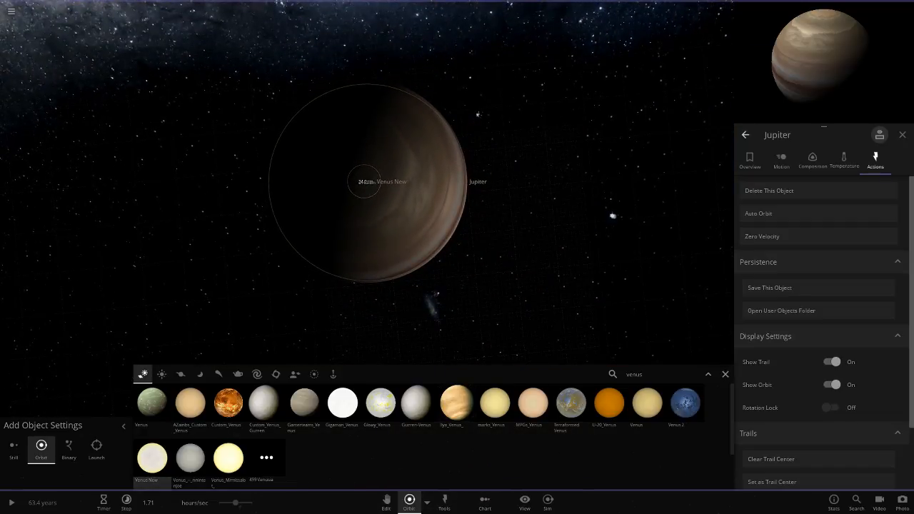
pyautogui.click(724, 373)
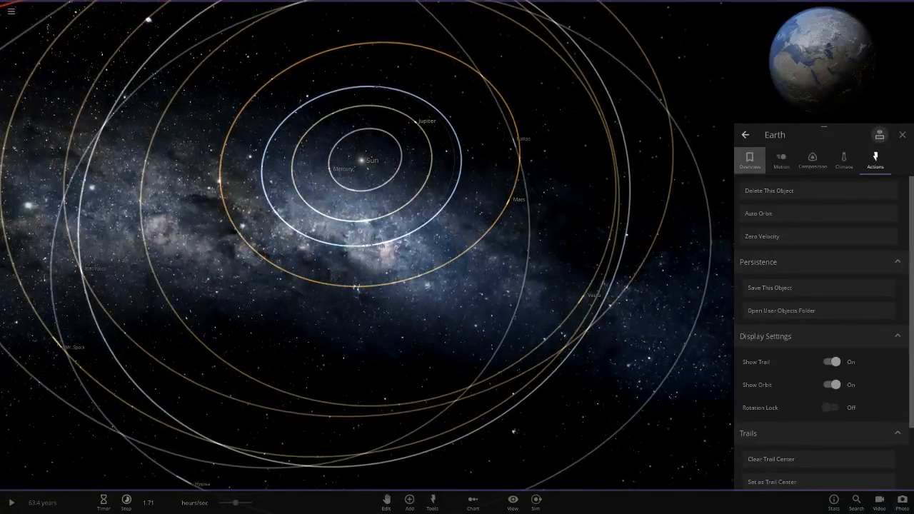
# Select the Sun and run the simulation at days per second
pyautogui.click(750, 159)
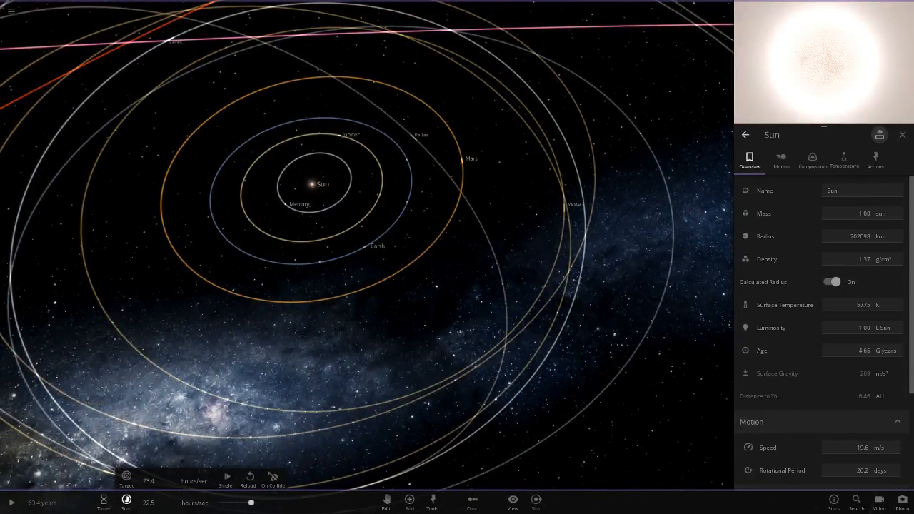
pyautogui.click(103, 499)
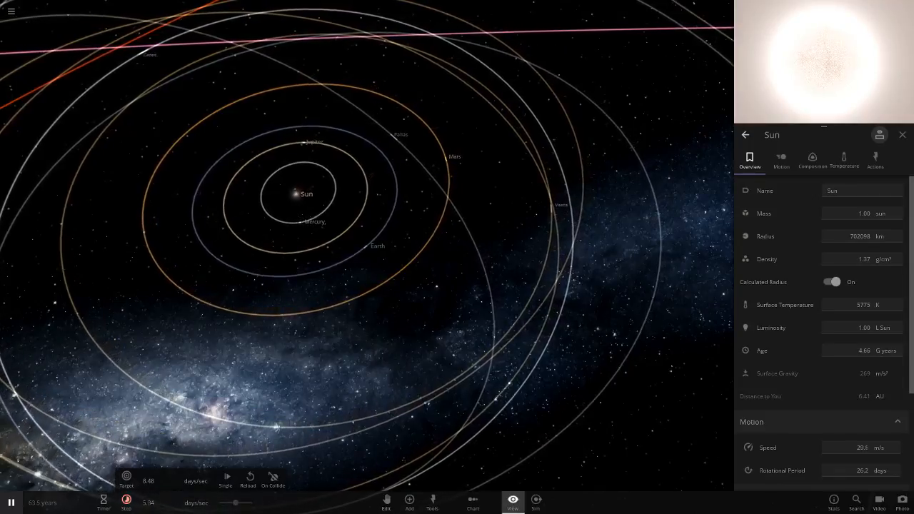
pyautogui.click(511, 501)
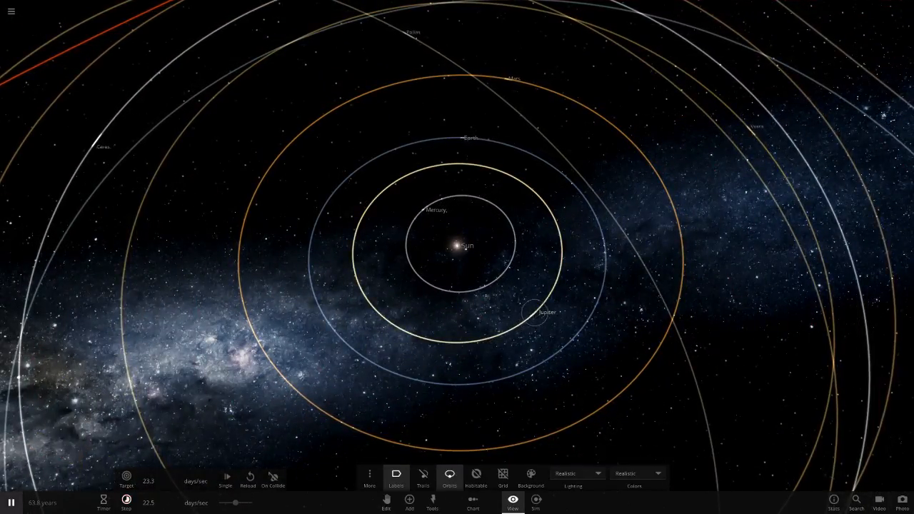
# Check the Sun's properties, then start Save Simulation to open Edit Details
pyautogui.click(530, 312)
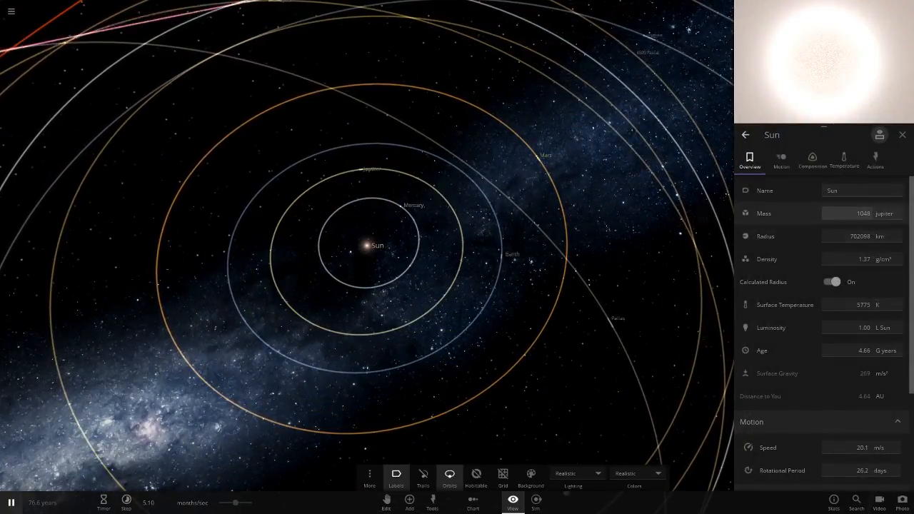
pyautogui.click(902, 135)
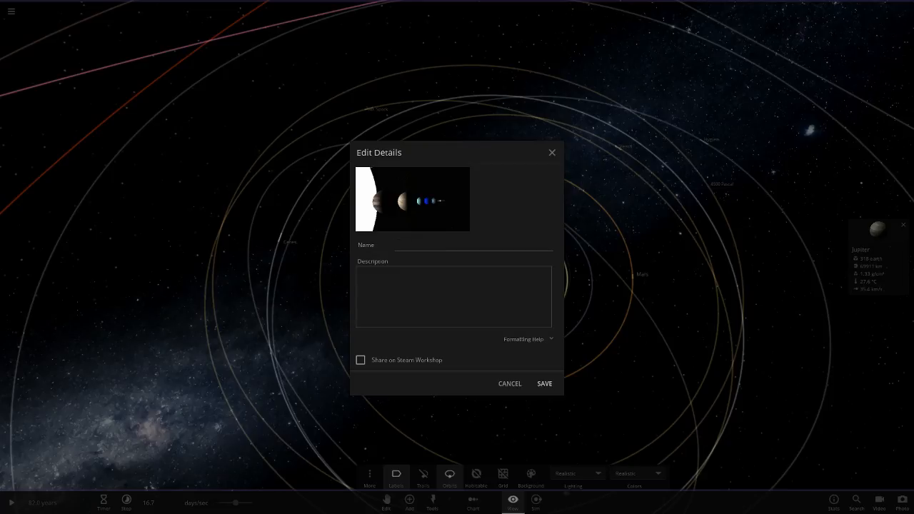
# Enter 'Venus' in the save details form and scroll the view
pyautogui.write('Venus New')
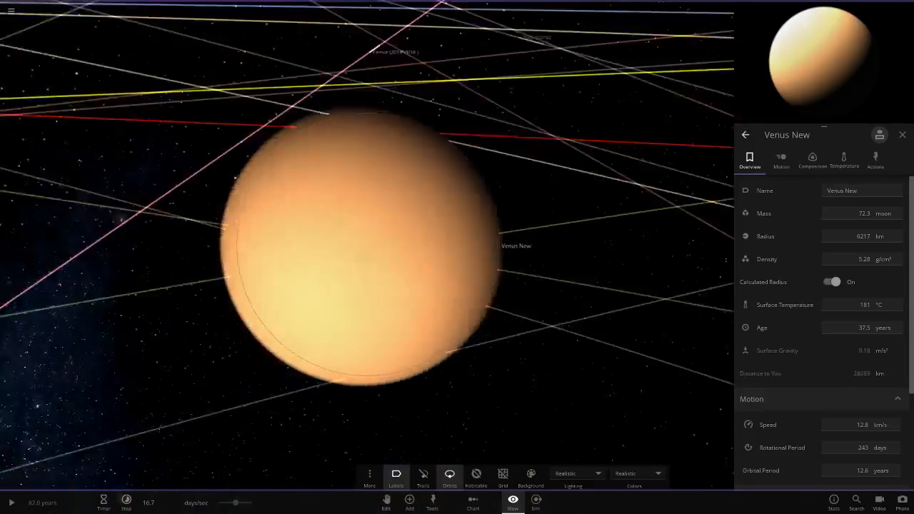
pyautogui.scroll(-3)
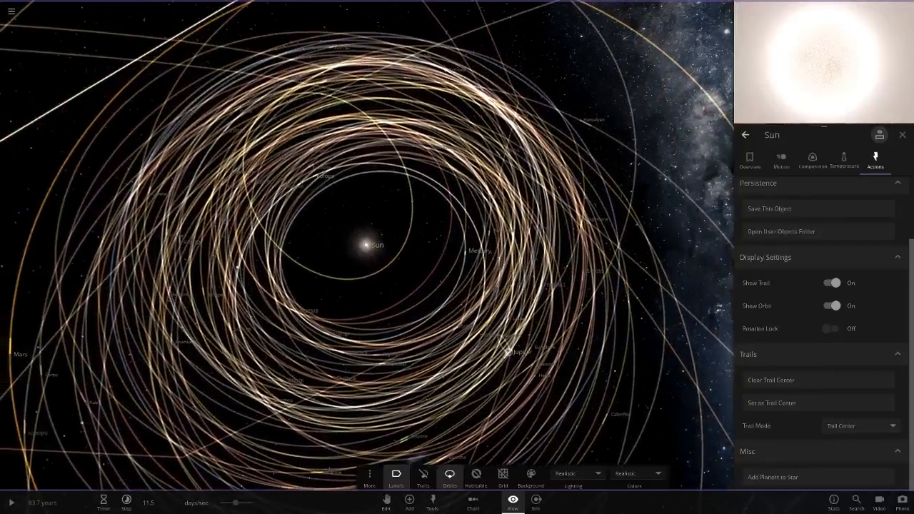
# Close the Sun's properties panel and keep the simulation running at months/sec
pyautogui.click(901, 135)
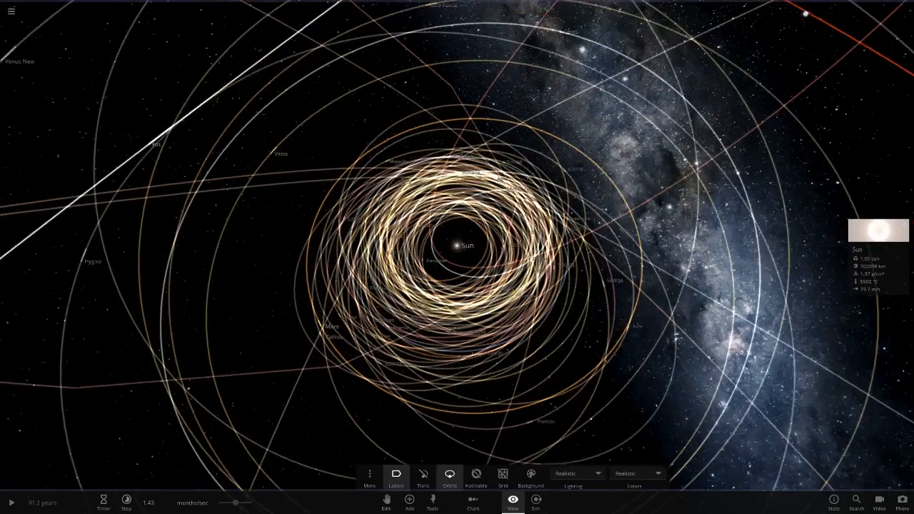
pyautogui.click(11, 502)
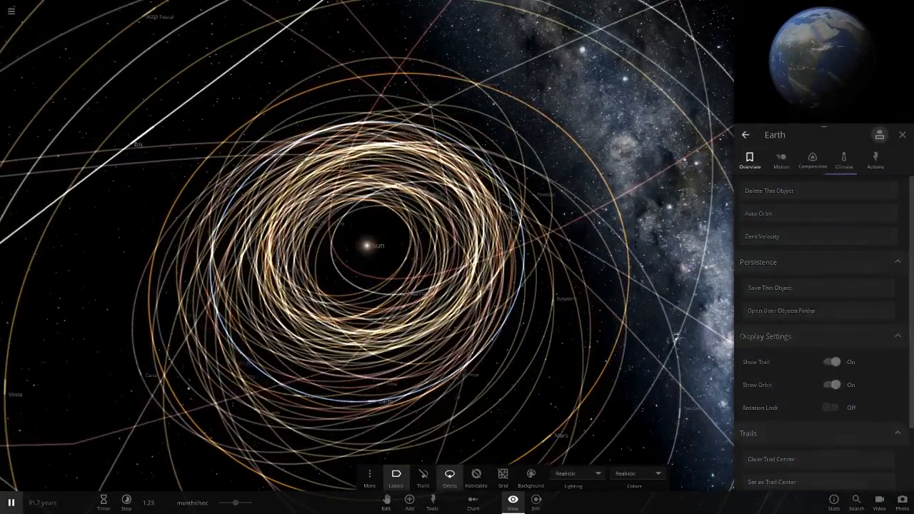
# View Earth's Overview tab and zoom out to find Venus New
pyautogui.click(750, 159)
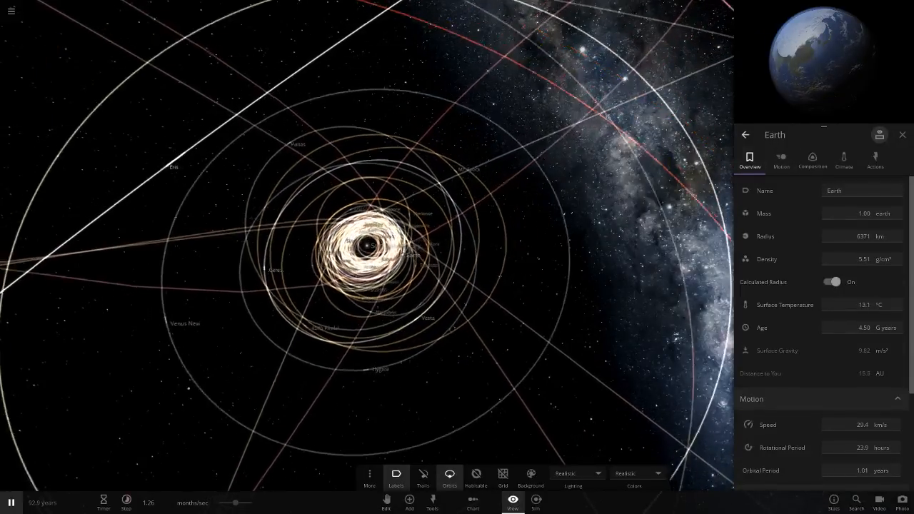
pyautogui.scroll(-3)
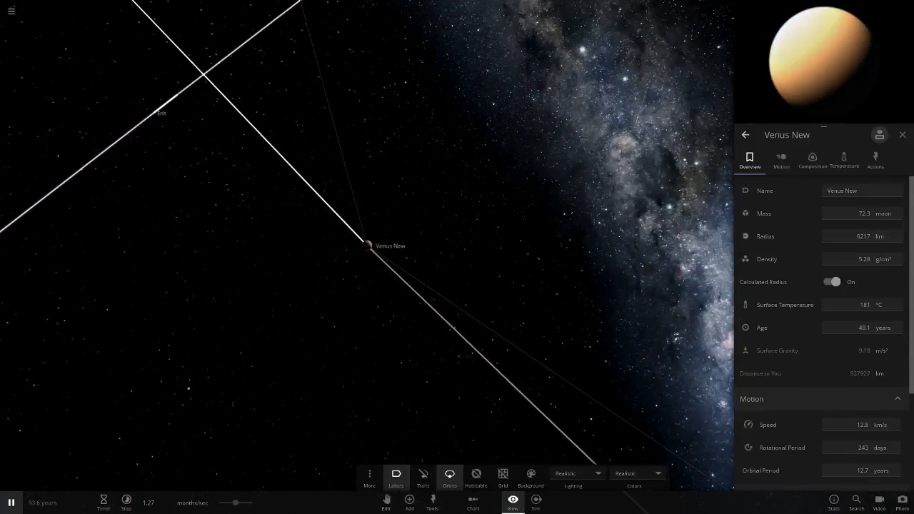
# Toggle Venus New's atmosphere off and on in Temperature, then view Venus's albedo
pyautogui.click(843, 158)
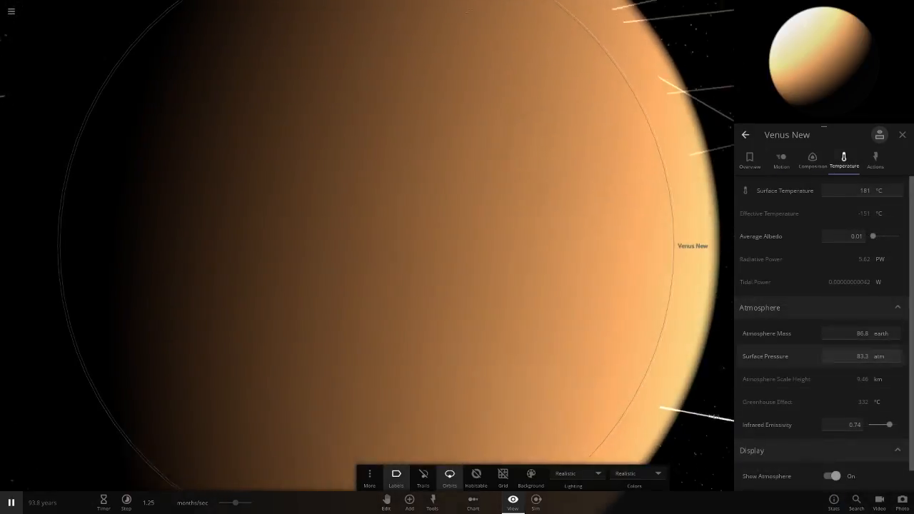
pyautogui.click(832, 475)
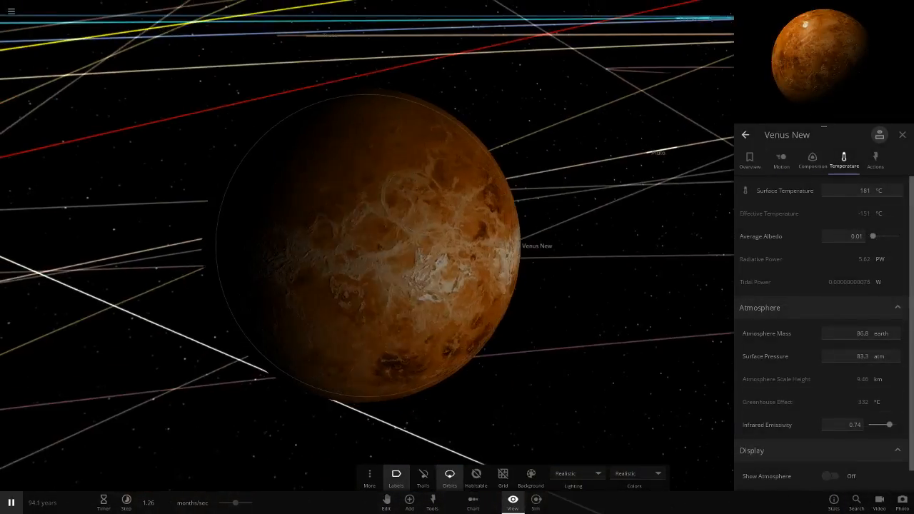
pyautogui.click(830, 476)
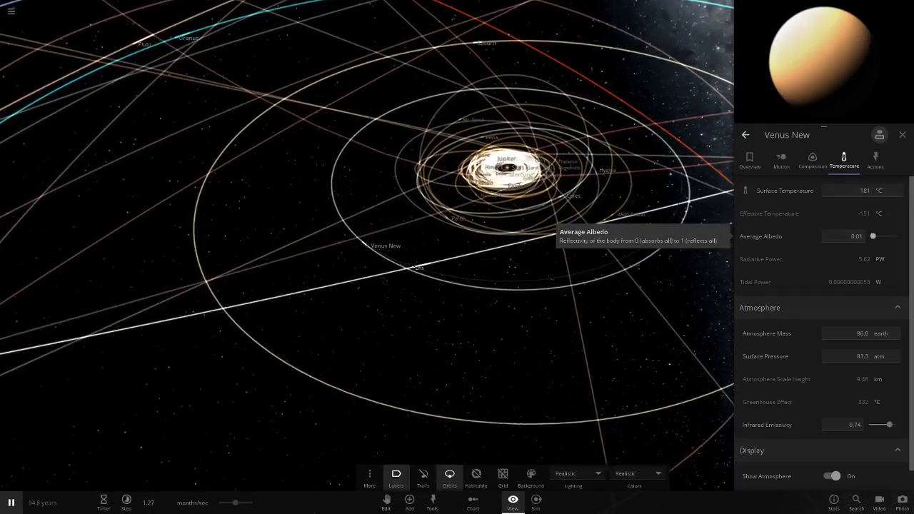
pyautogui.click(409, 502)
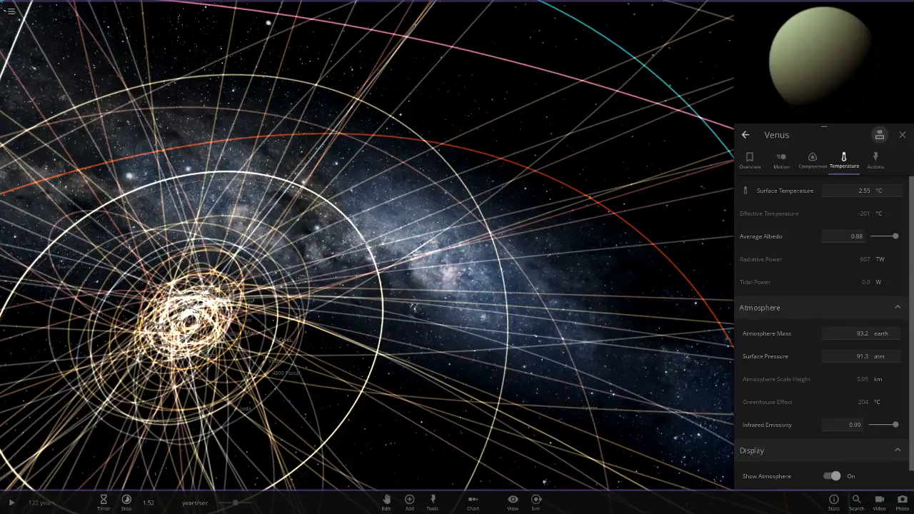
# Resume the simulation for centuries, then open the main menu
pyautogui.click(901, 135)
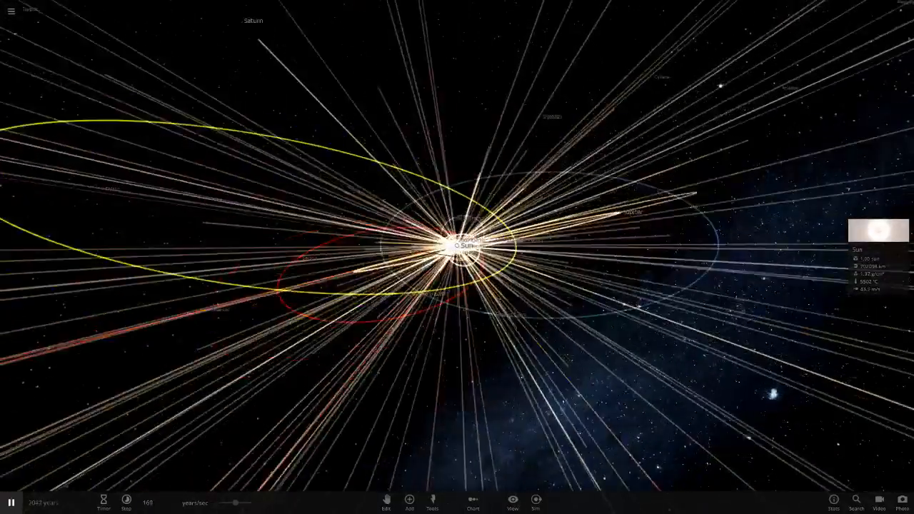
pyautogui.click(11, 11)
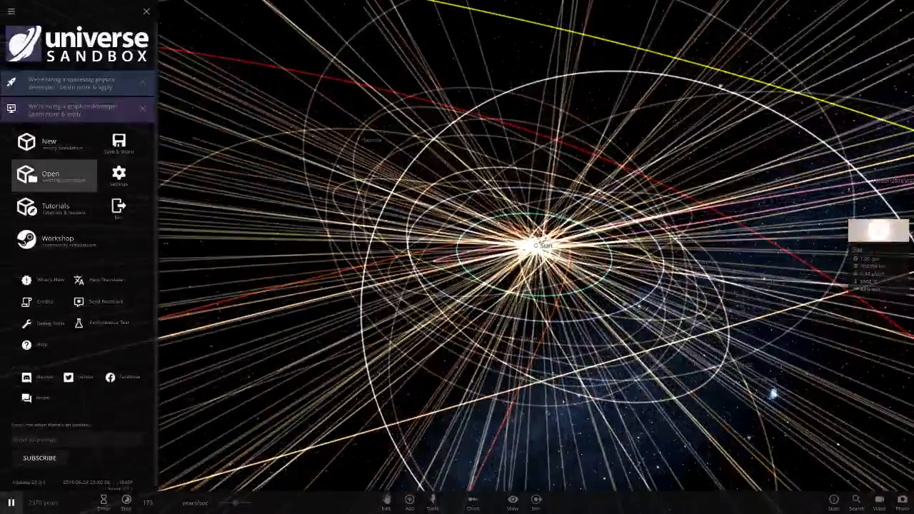
# Search My Sims for 'venus' and load the Venus + Jupiter simulation
pyautogui.click(50, 175)
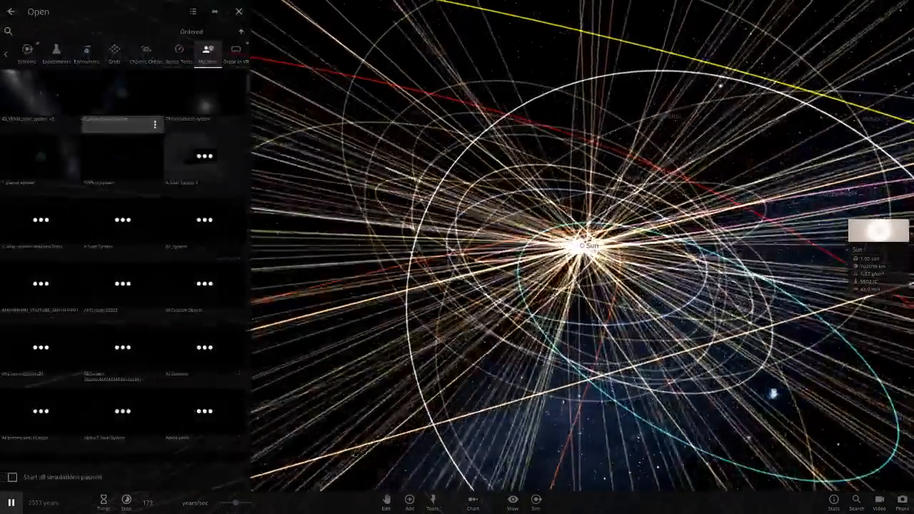
pyautogui.write('j')
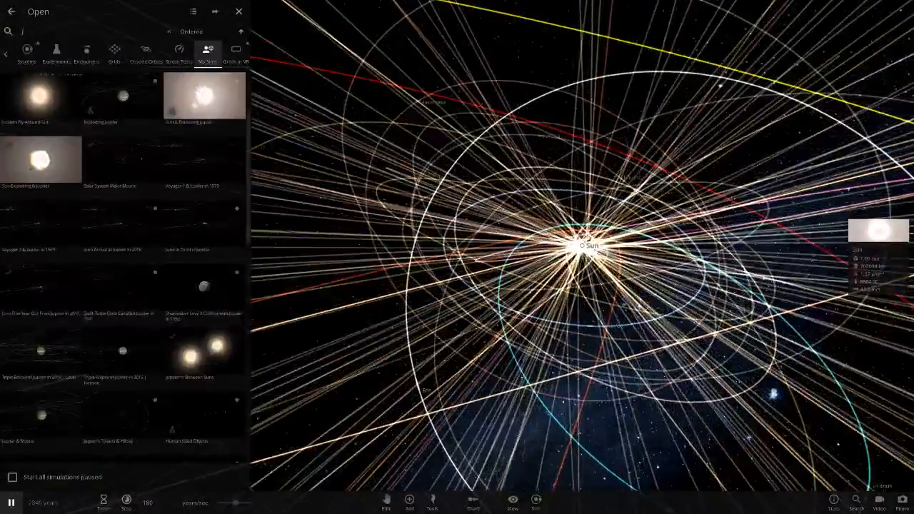
pyautogui.write('venus')
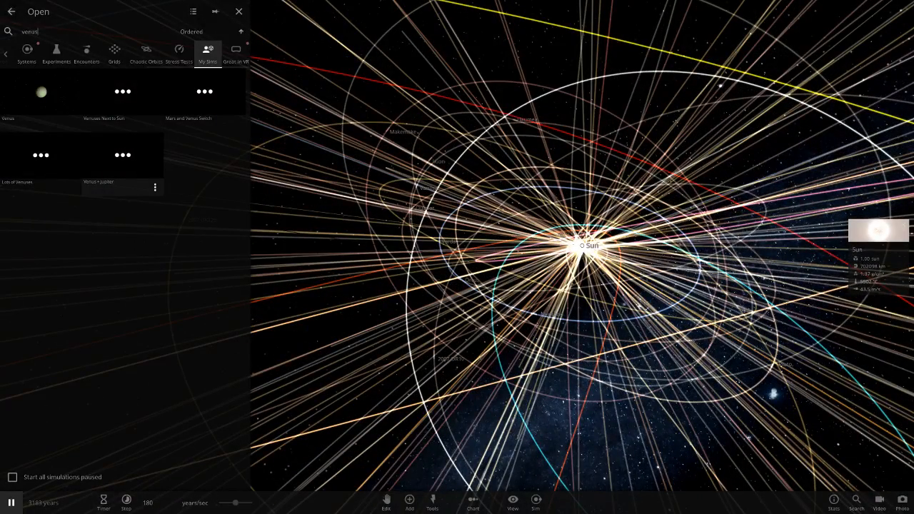
pyautogui.click(239, 12)
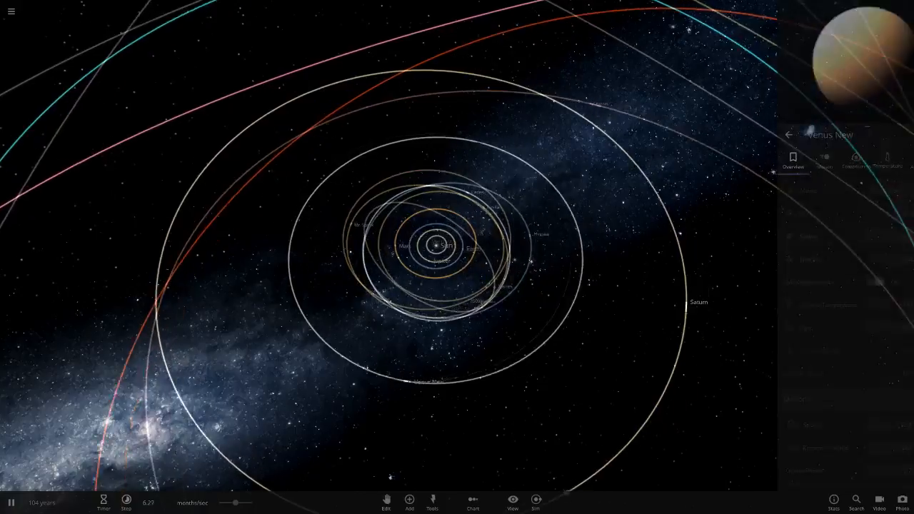
# Confirm Venus New's 0.85 albedo, view the inner orbits from above, and resume the simulation
pyautogui.click(843, 160)
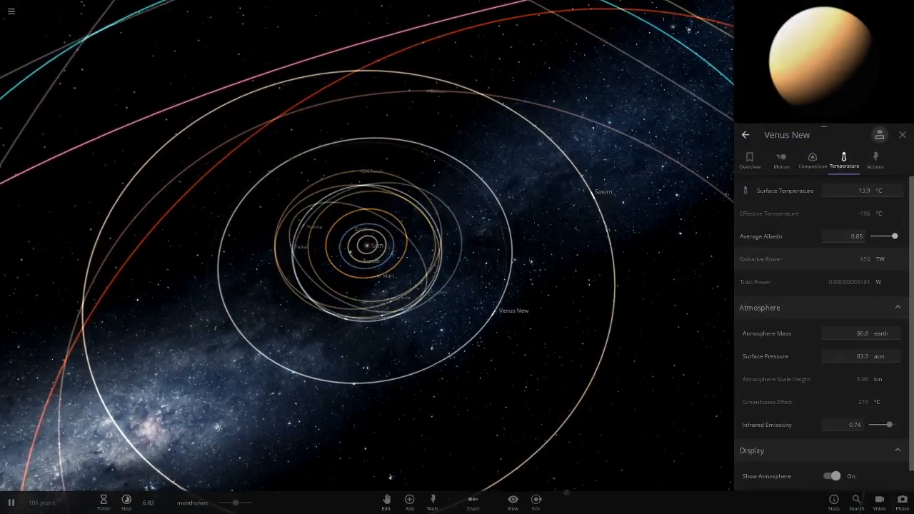
pyautogui.moveTo(882, 236); pyautogui.dragTo(835, 236)
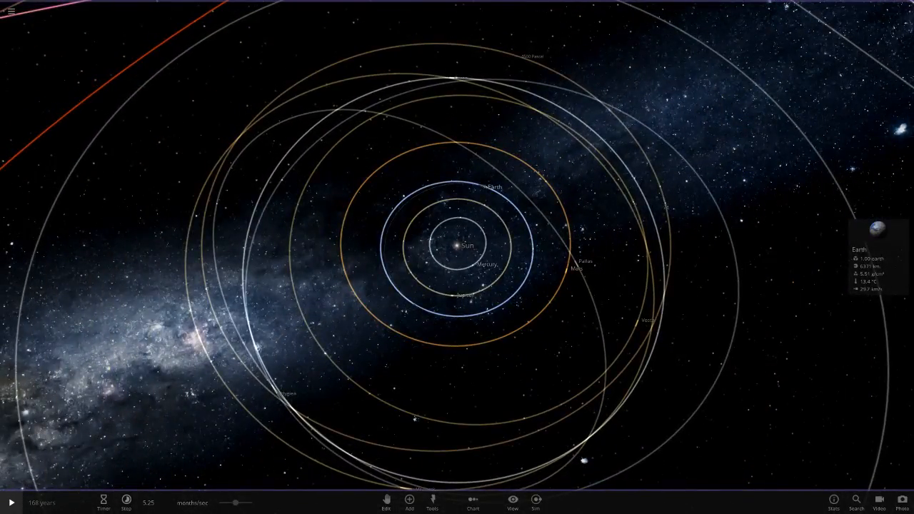
pyautogui.click(10, 502)
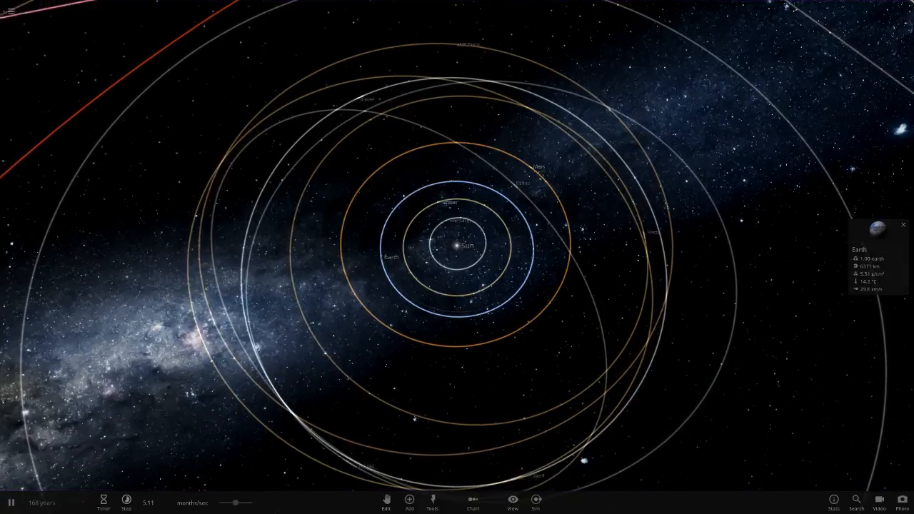